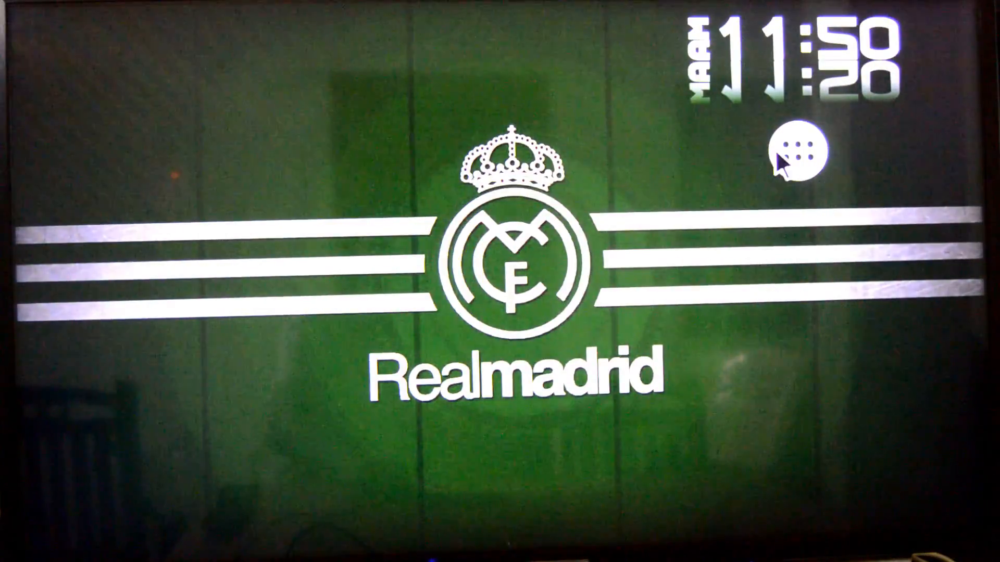
Launch the Traffic Rider bike game from the full list of installed apps
{"action": "left_click", "coordinate": [794, 156]}
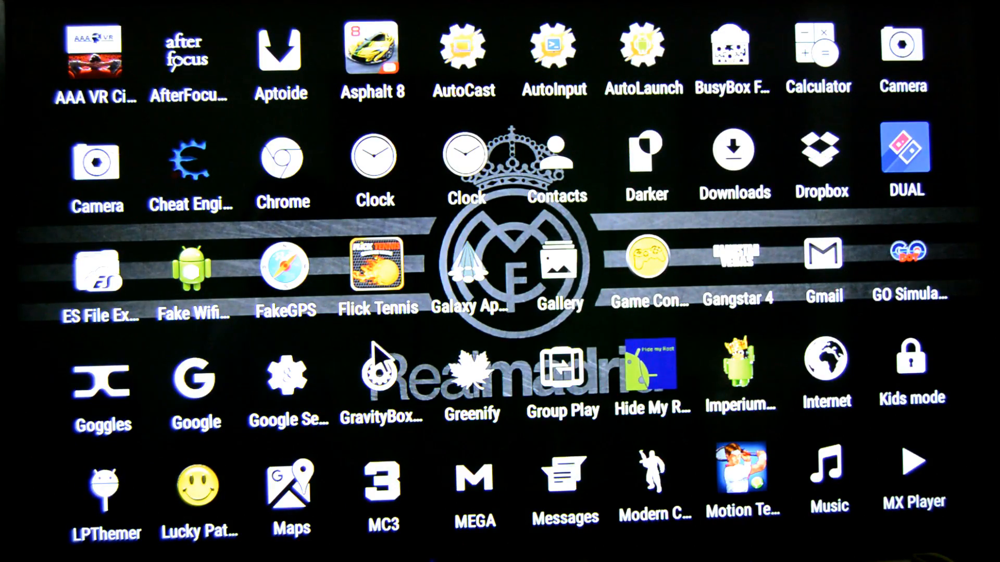
{"action": "scroll", "scroll_direction": "right", "scroll_amount": 3}
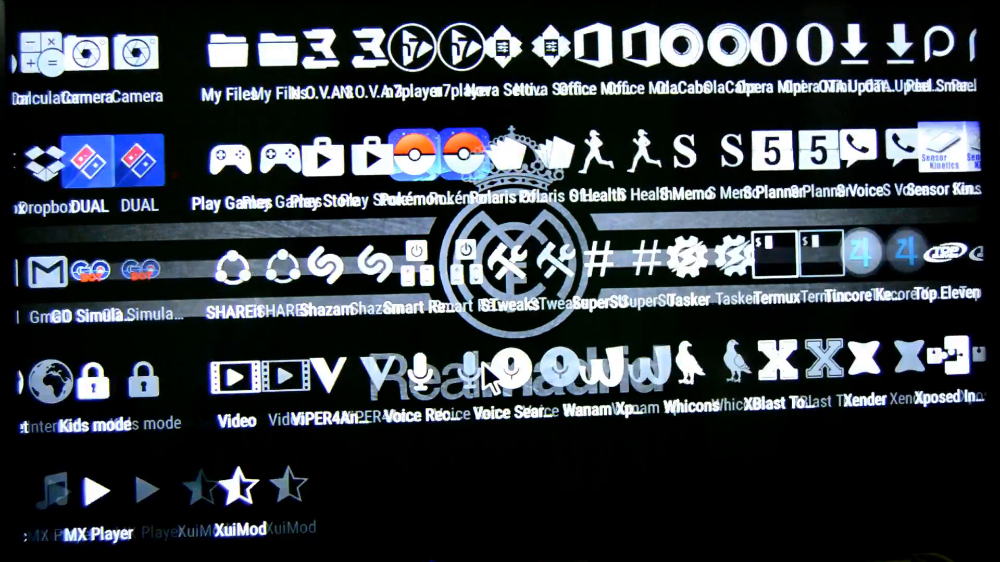
{"action": "scroll", "scroll_direction": "right", "scroll_amount": 3}
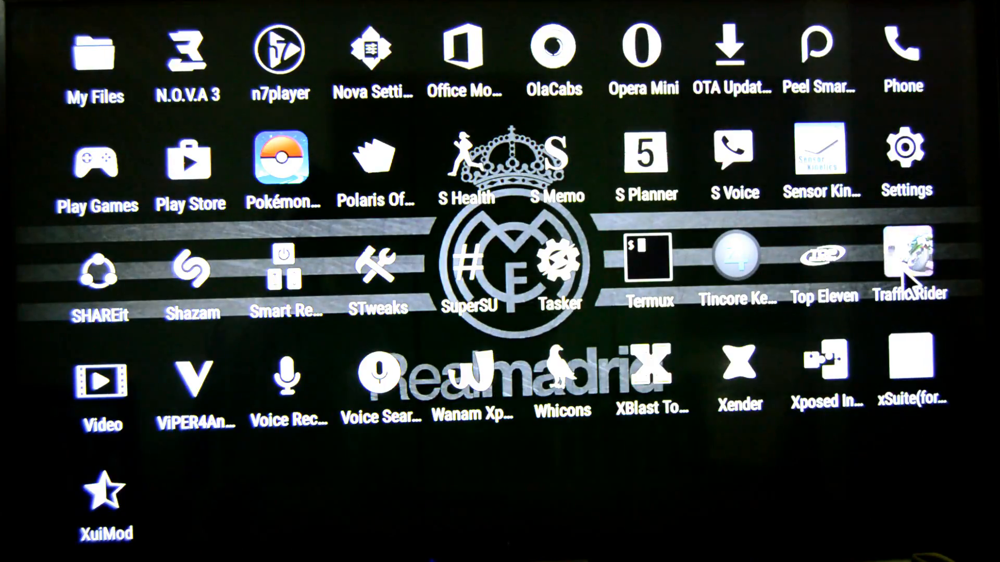
{"action": "left_click", "coordinate": [908, 258]}
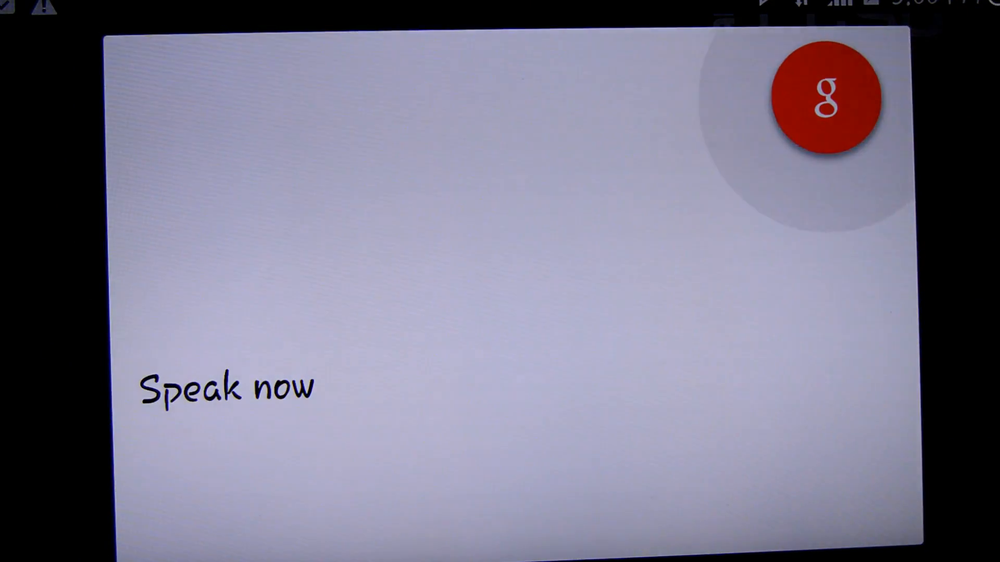
Ask "who is the president of America" by voice and get the Barack Obama answer card
{"action": "type", "text": "who is the president of America"}
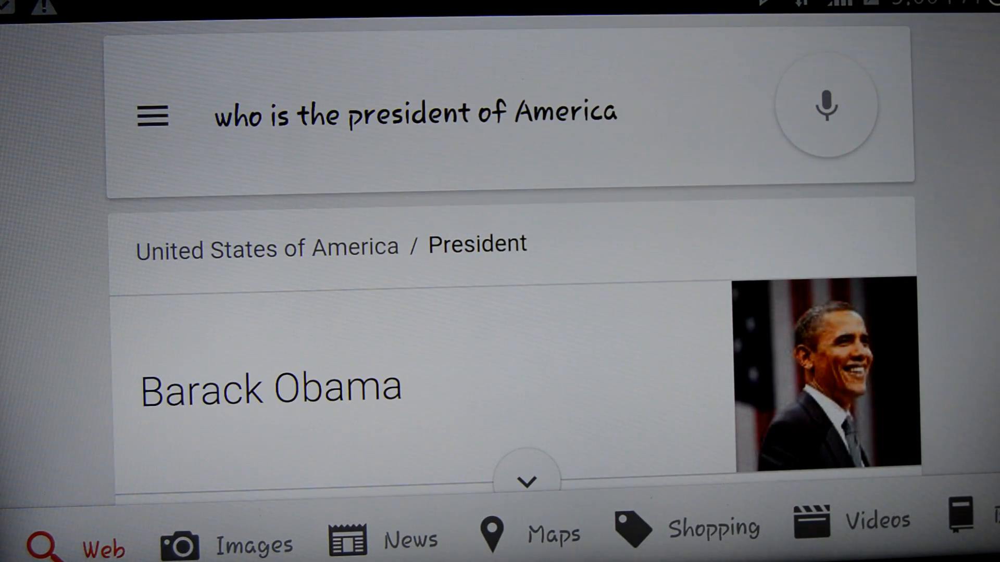
{"action": "left_click", "coordinate": [826, 106]}
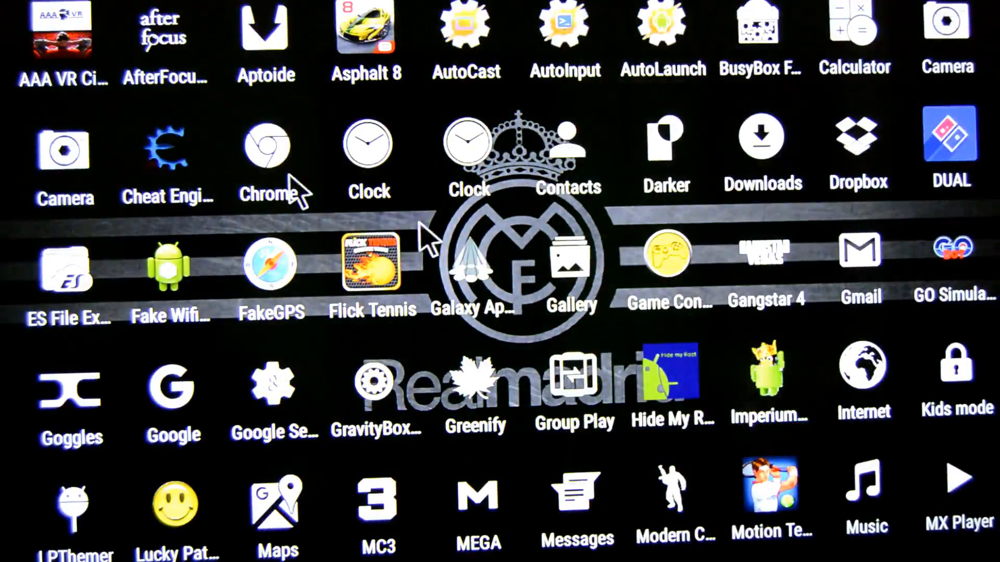
{"action": "mouse_move", "coordinate": [970, 475]}
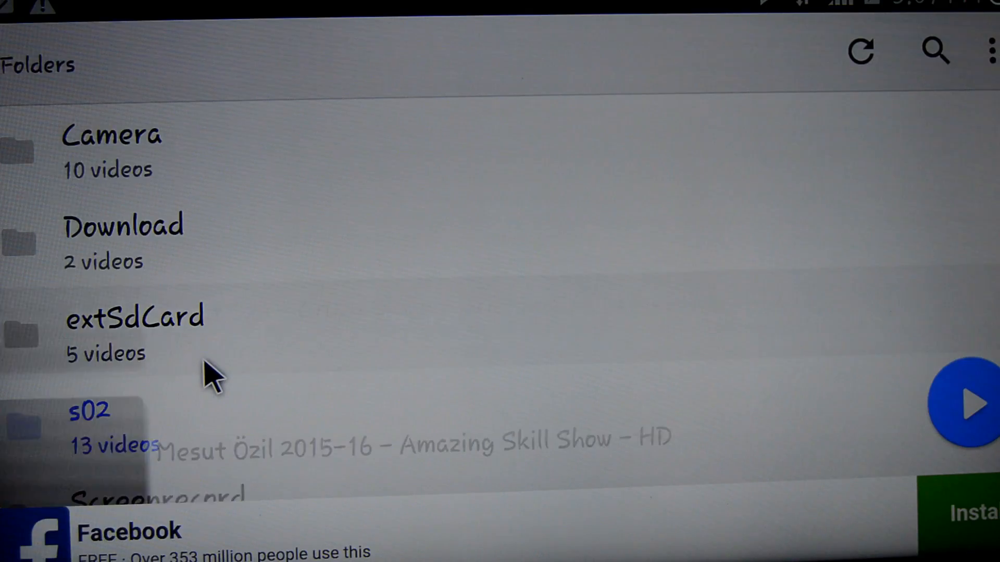
Show the extSdCard folder's three videos, including the Mesut Özil clips
{"action": "left_click", "coordinate": [134, 319]}
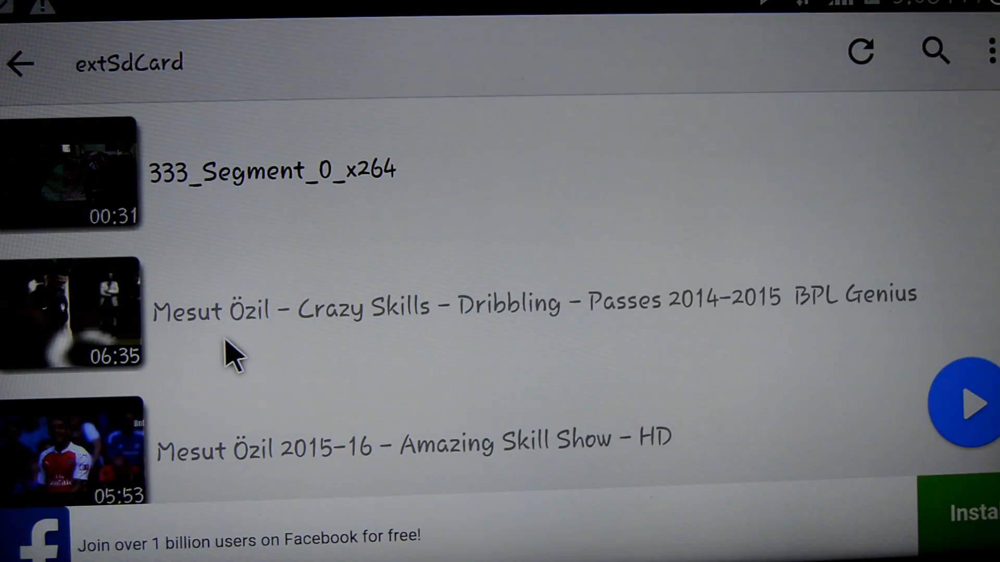